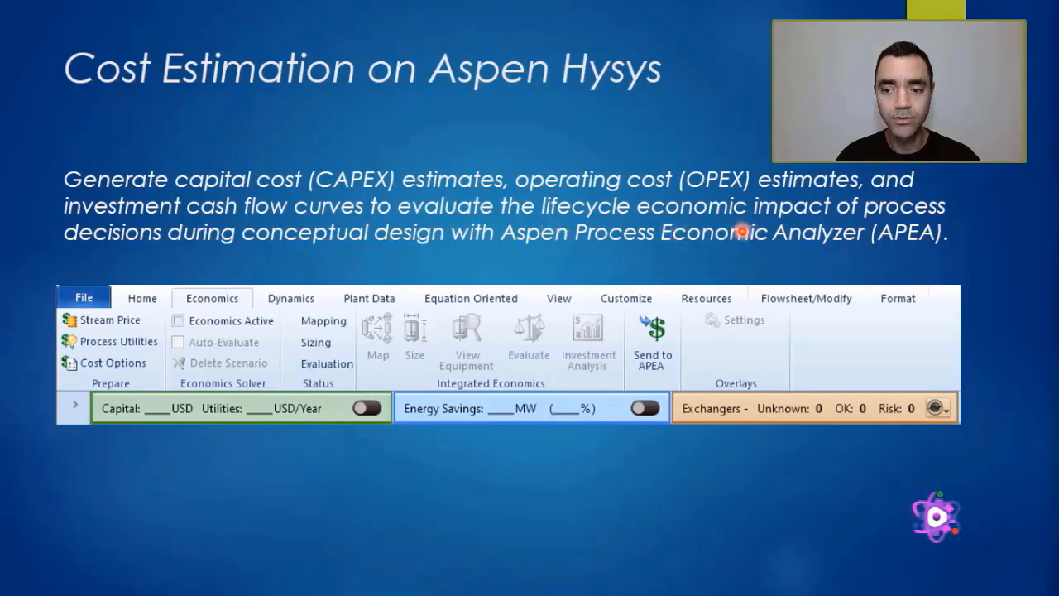
mouse_move(907, 256)
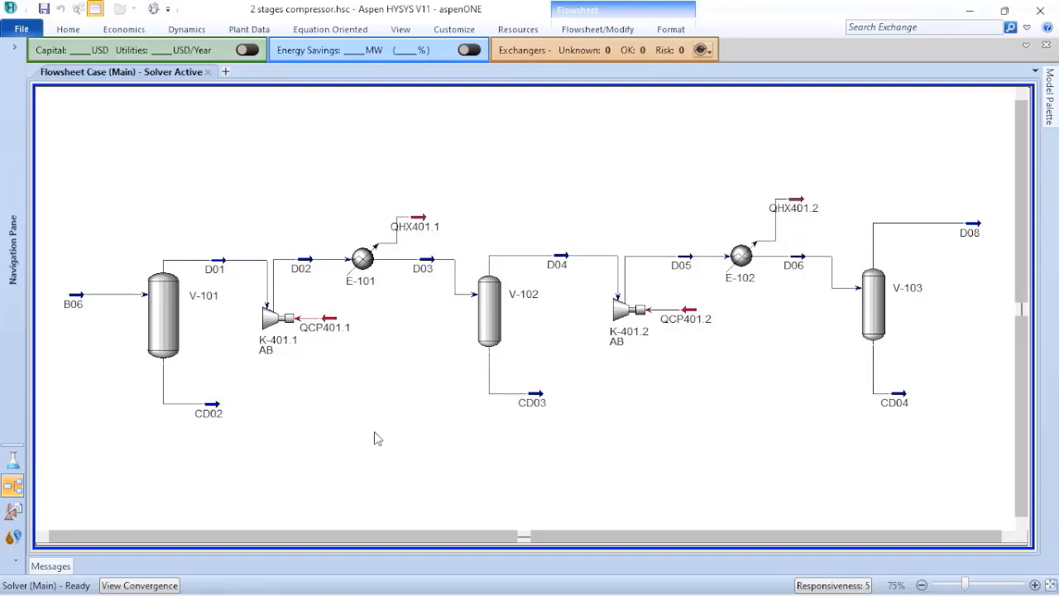
mouse_move(877, 301)
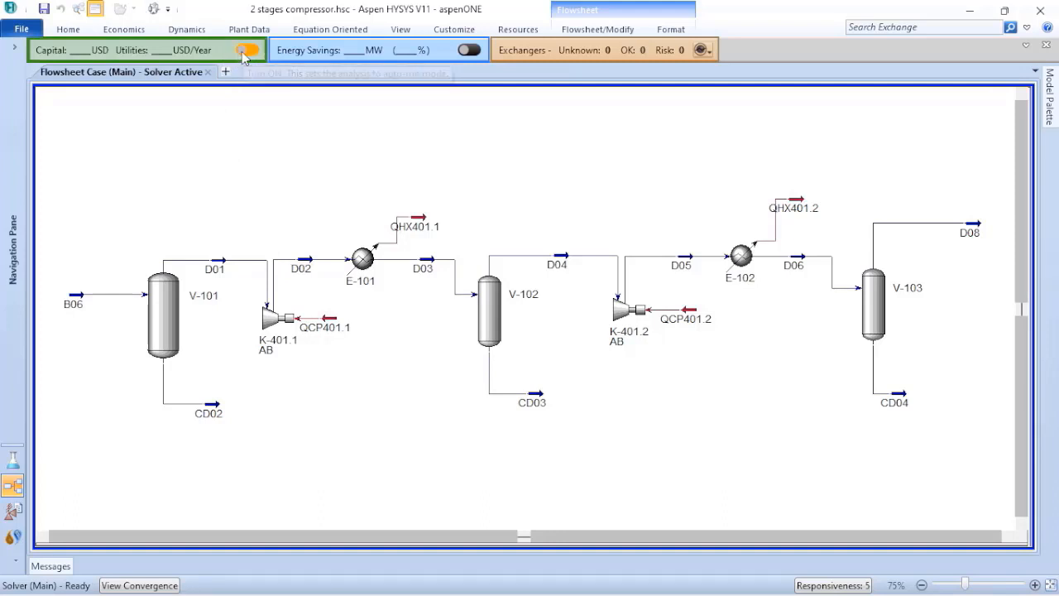
Step: Turn on economic evaluation so capital (~5.69 million USD) and utility costs are computed
left_click(247, 50)
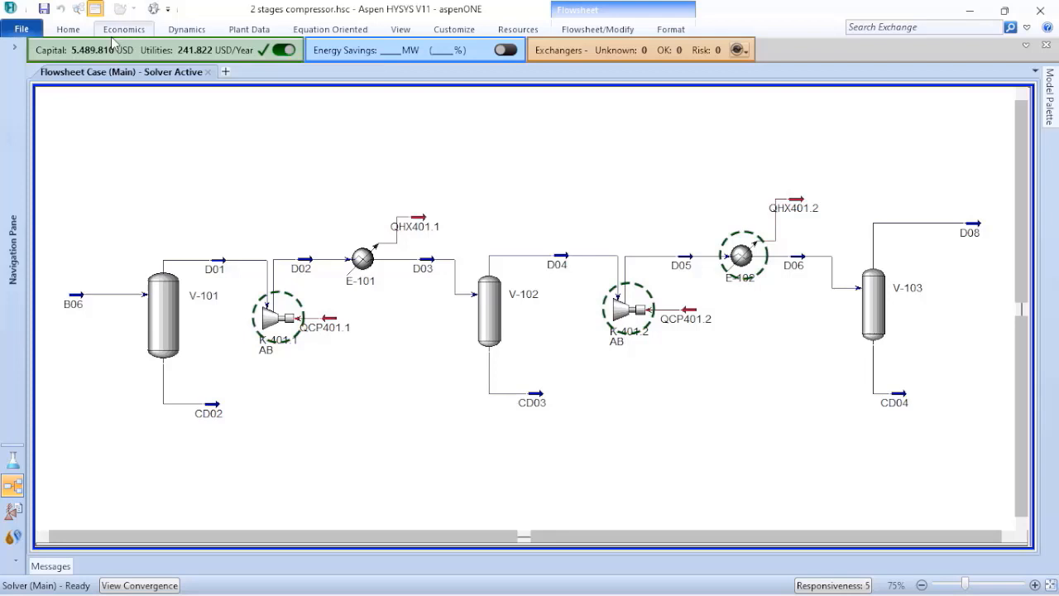
mouse_move(116, 46)
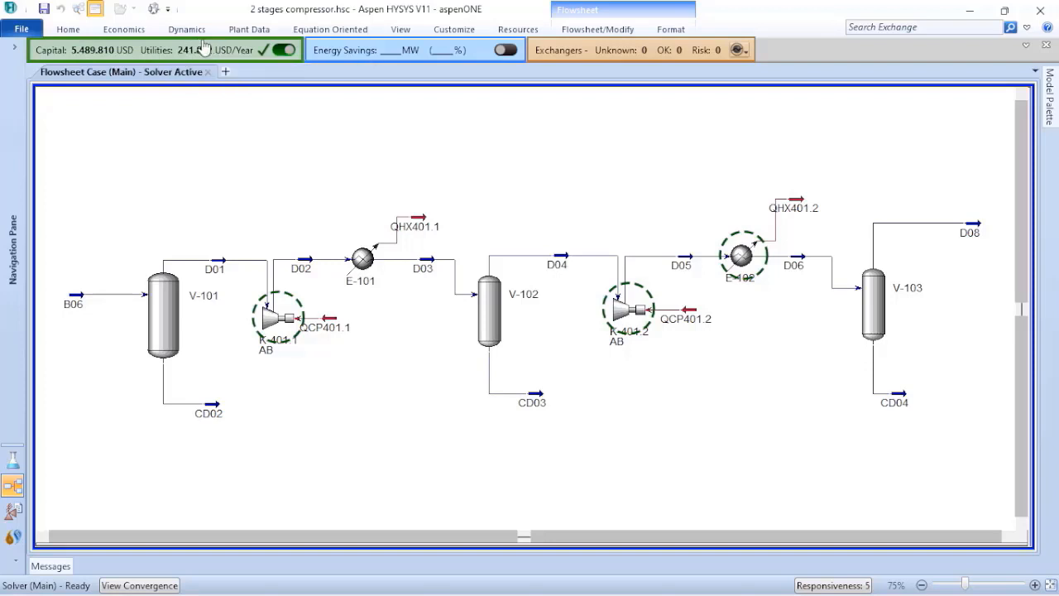
mouse_move(185, 30)
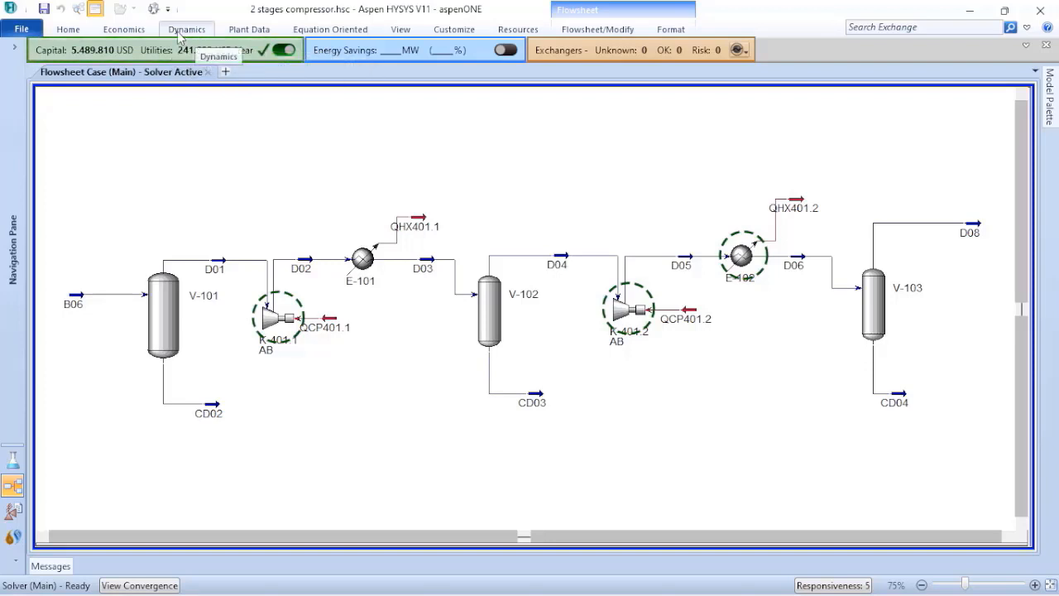
mouse_move(197, 49)
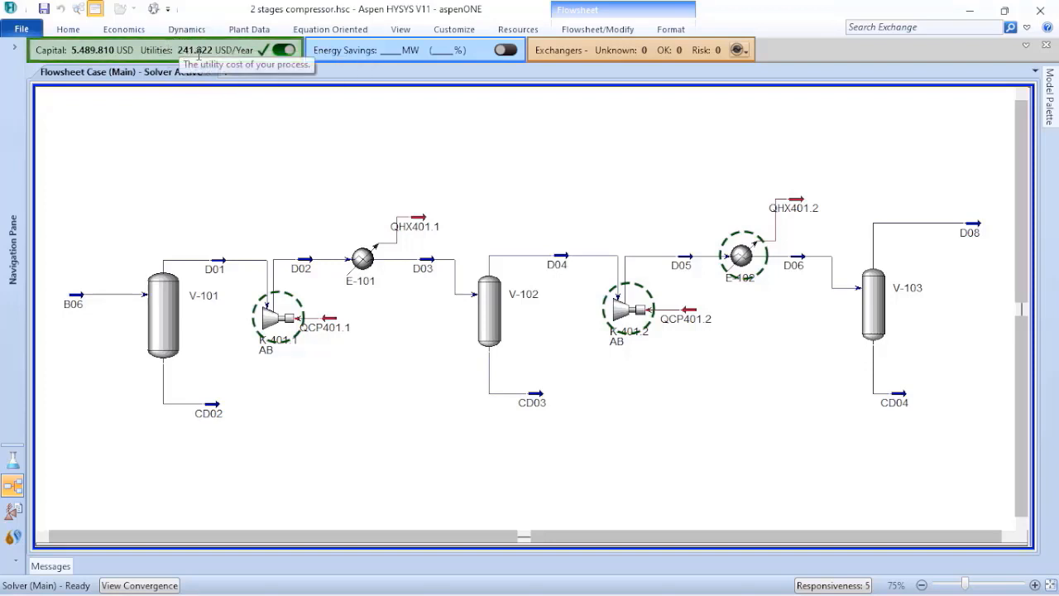
mouse_move(239, 149)
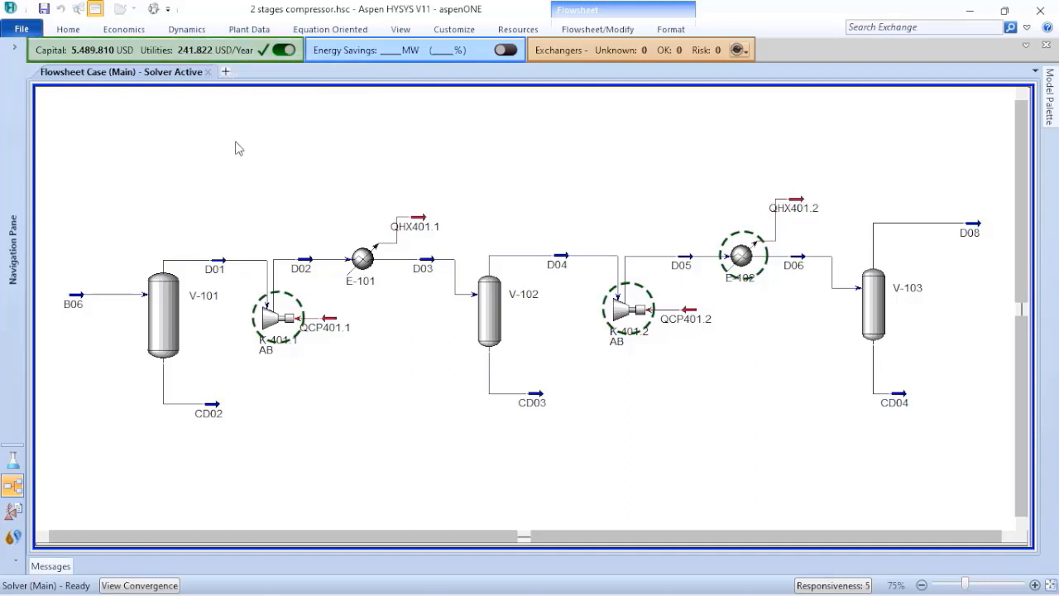
mouse_move(722, 248)
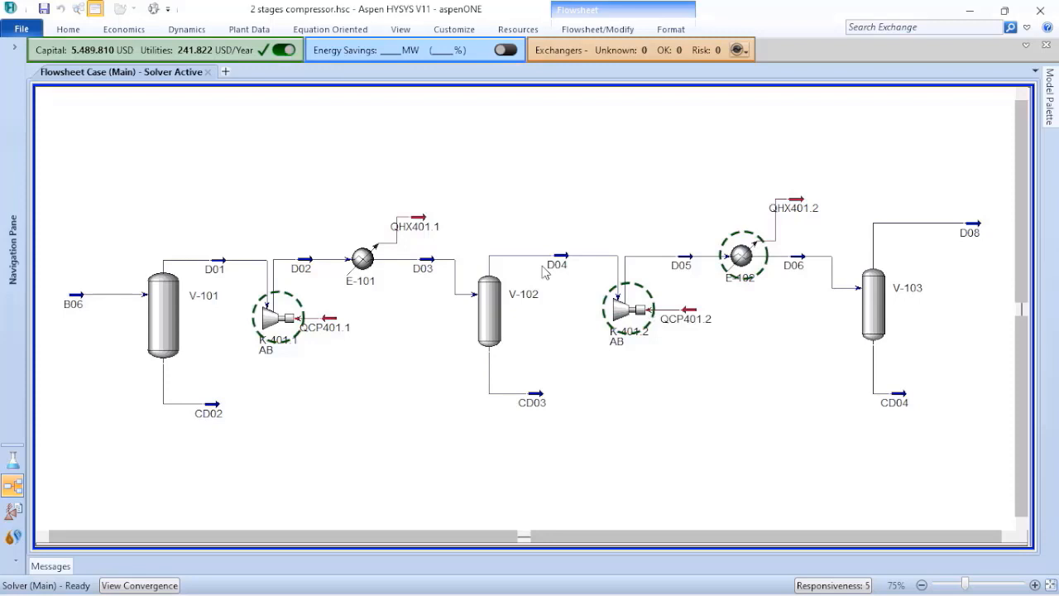
mouse_move(285, 277)
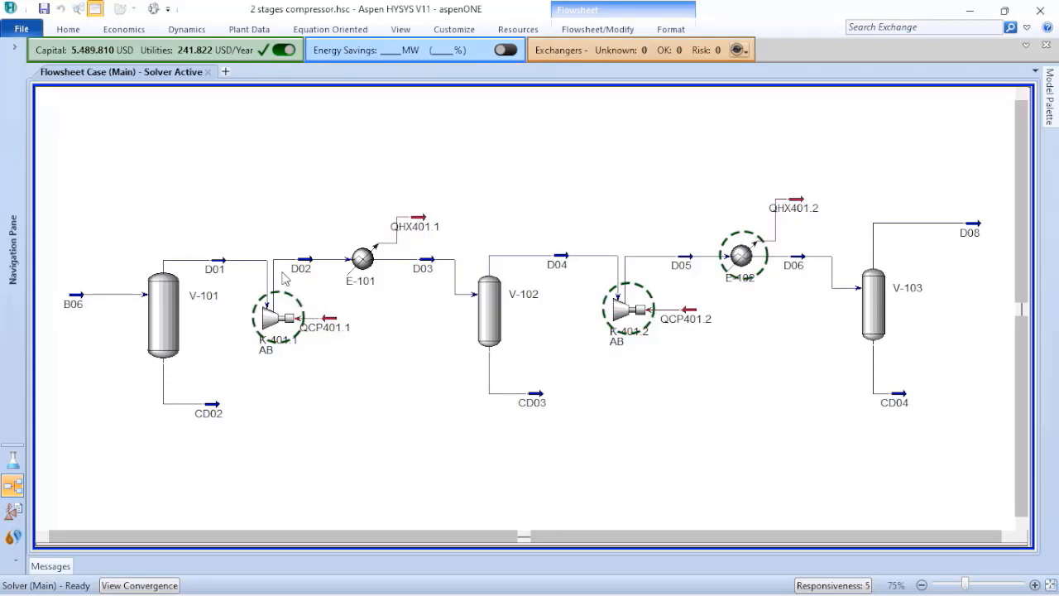
mouse_move(632, 313)
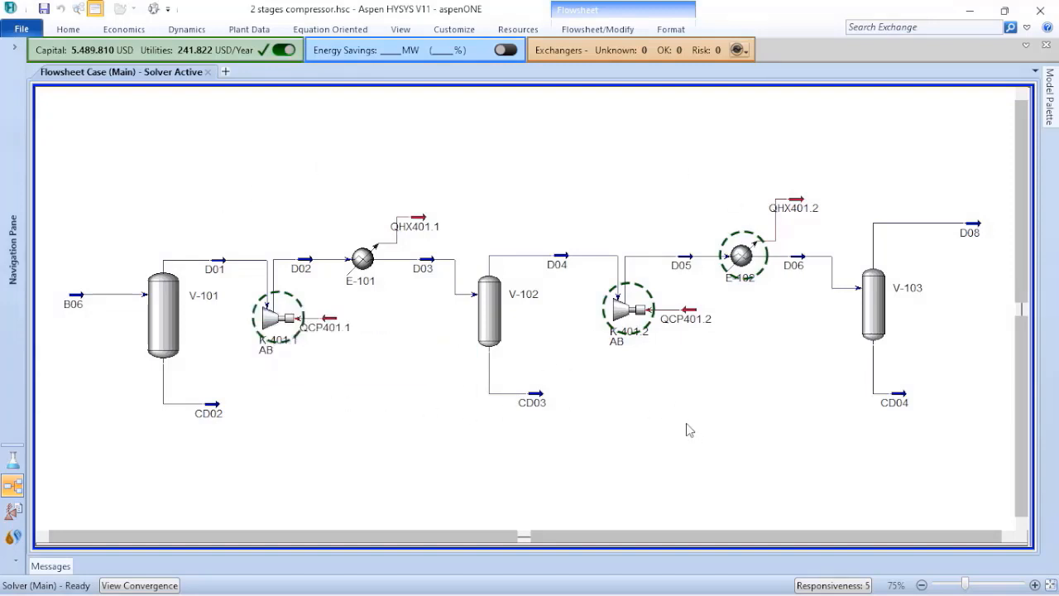
mouse_move(625, 404)
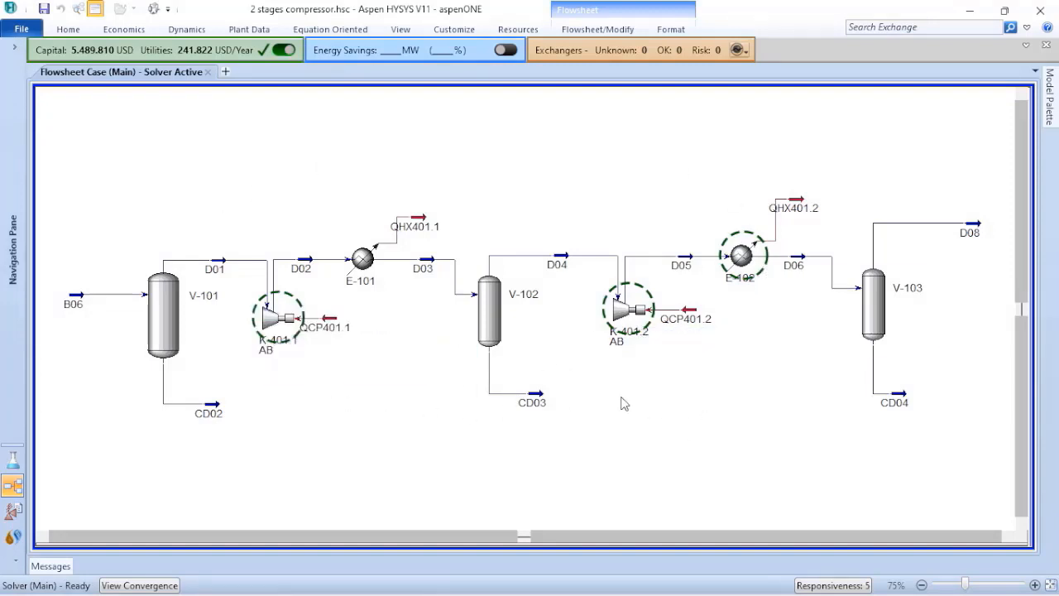
mouse_move(296, 342)
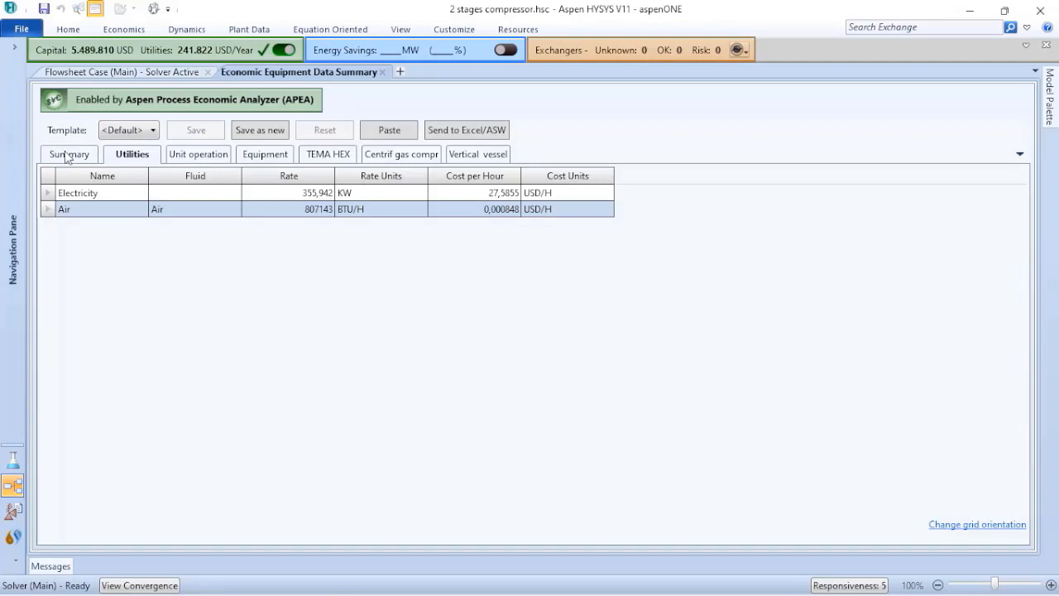
Step: Review the Summary cost table (total capital 5,489,810 USD) then move to the Utilities breakdown
left_click(69, 154)
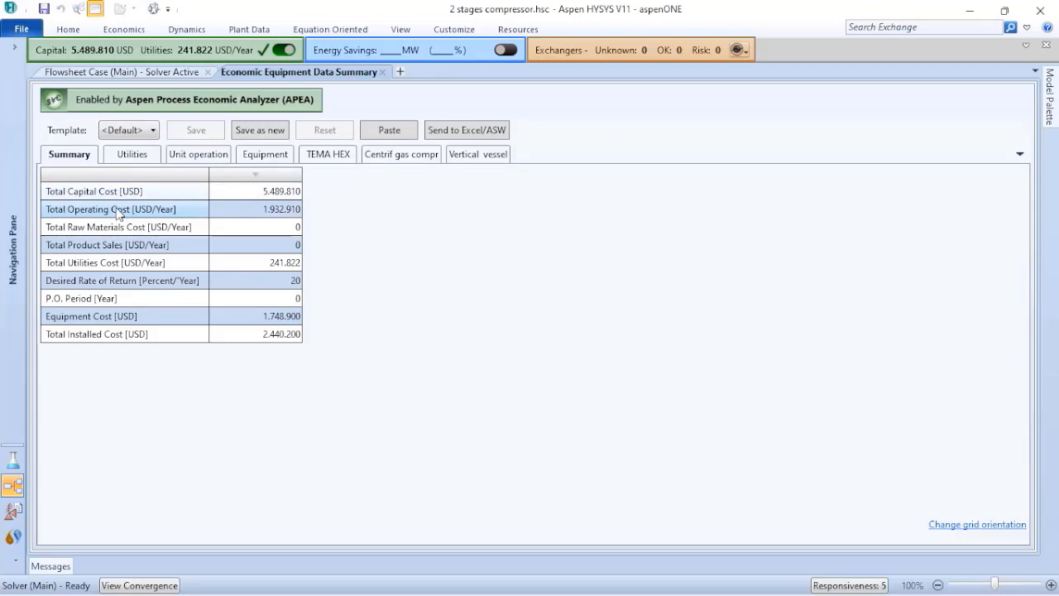
mouse_move(264, 268)
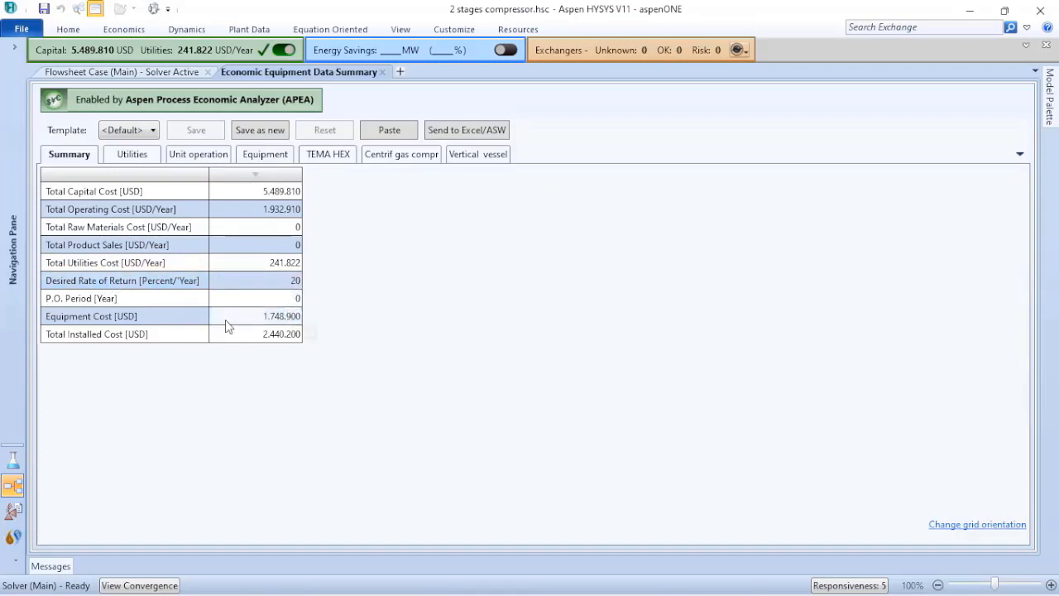
mouse_move(284, 323)
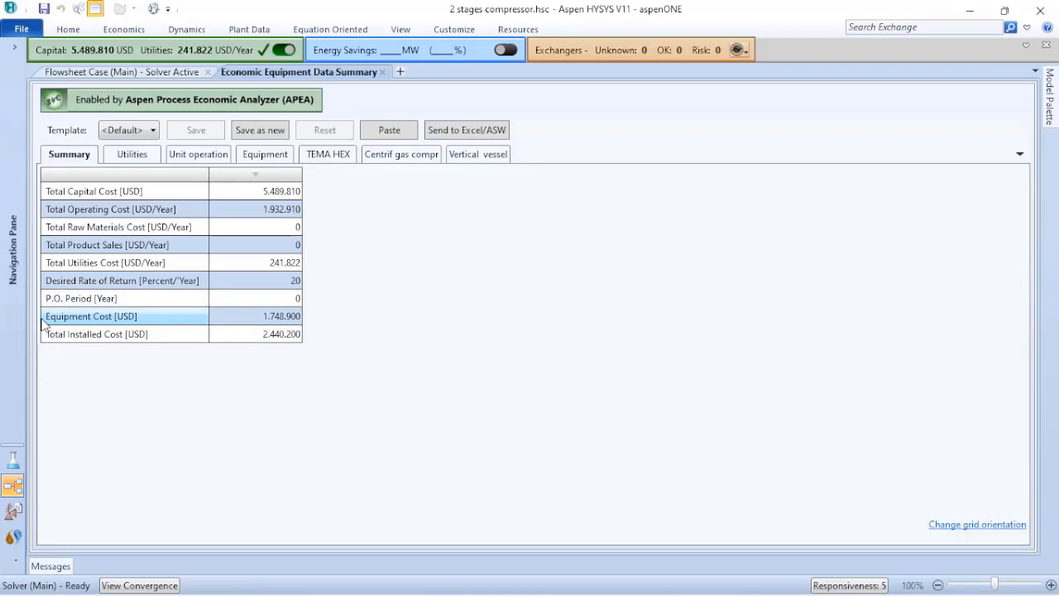
left_click(96, 334)
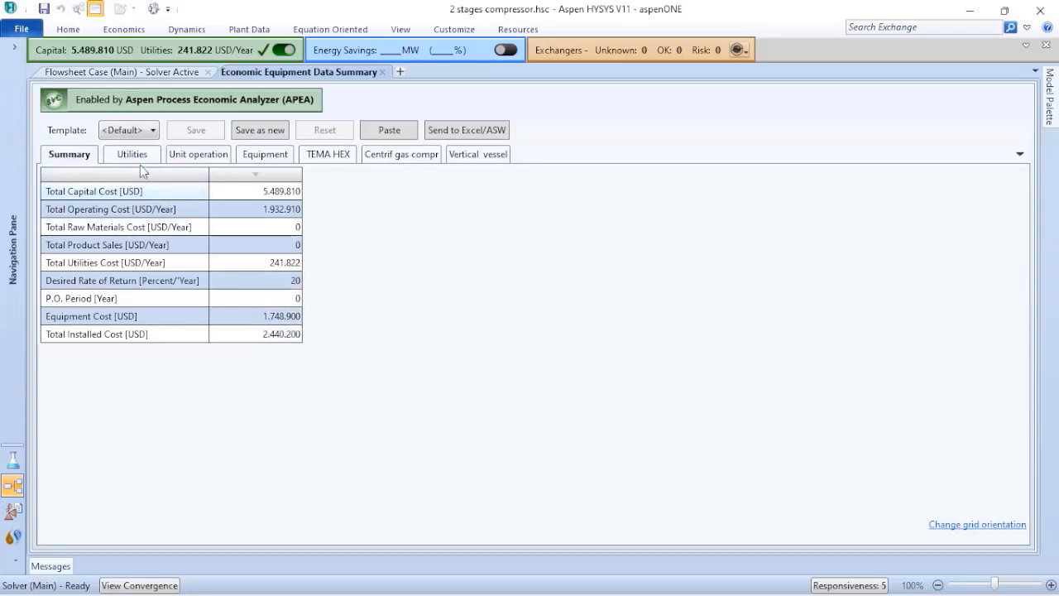
left_click(132, 153)
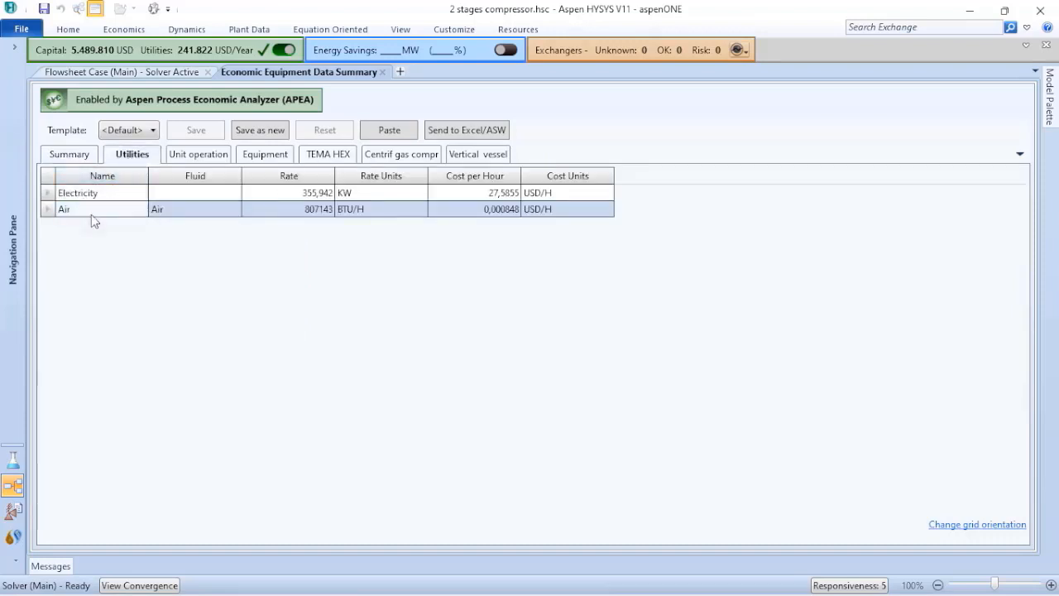
mouse_move(93, 213)
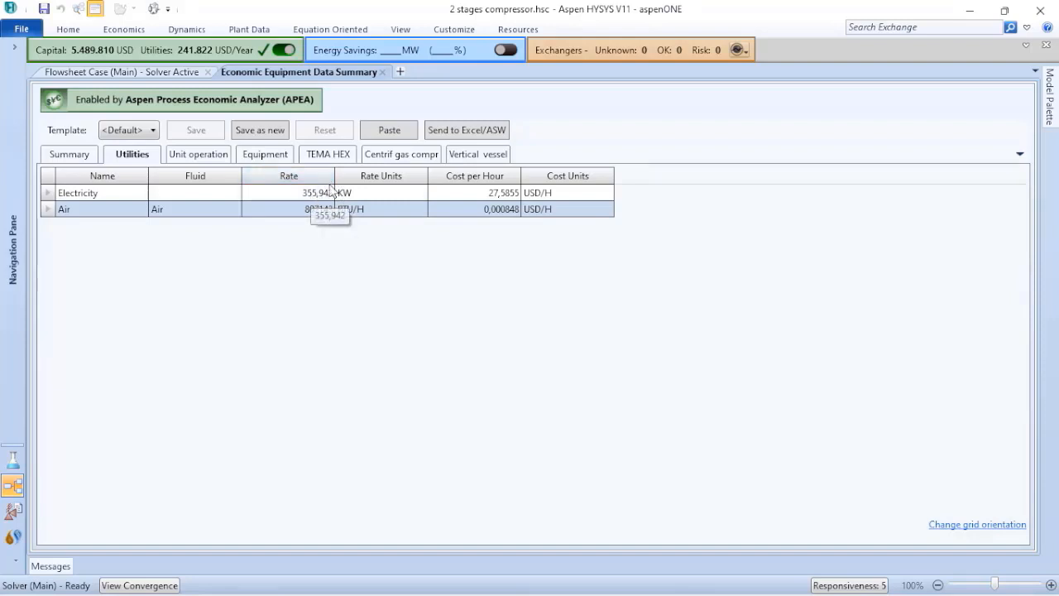
Step: Show the per-unit-operation cost table with equipment, installed and utility costs
left_click(199, 154)
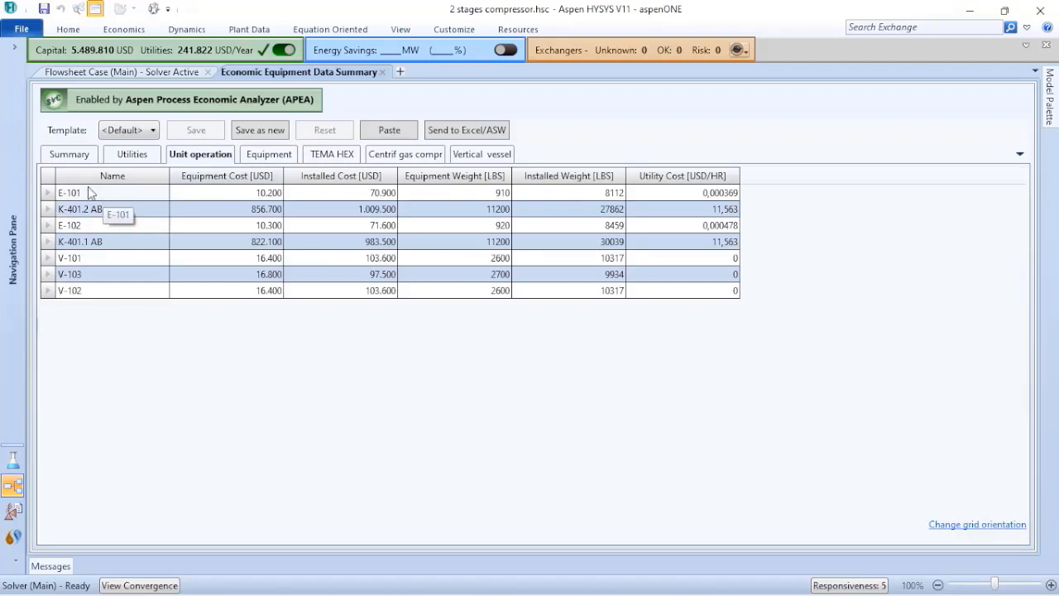
mouse_move(83, 225)
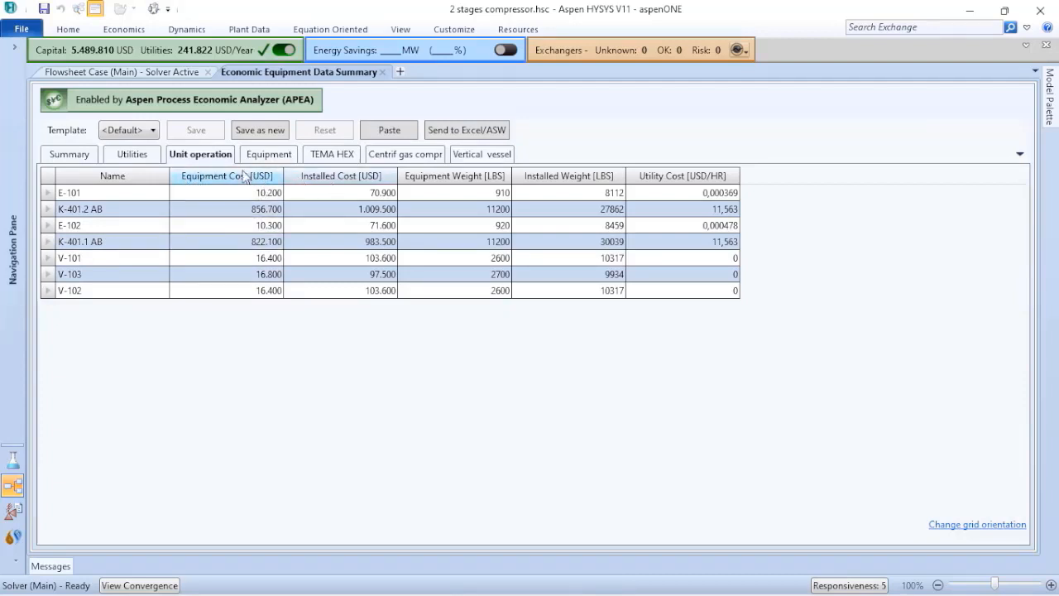
Step: Show the Equipment table listing costs, weights, sizing and evaluation errors per item
left_click(341, 175)
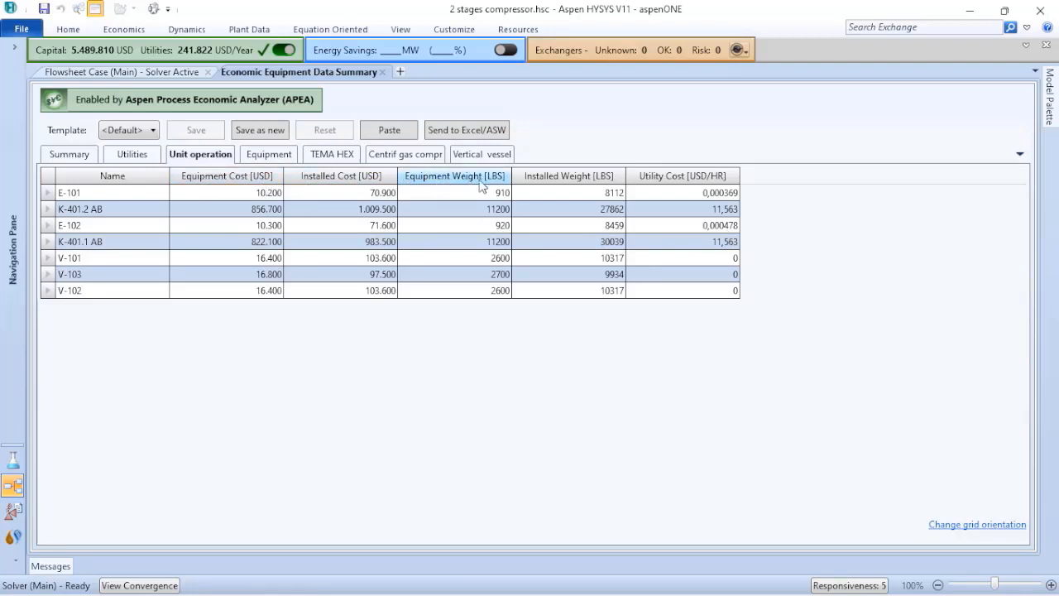
mouse_move(599, 188)
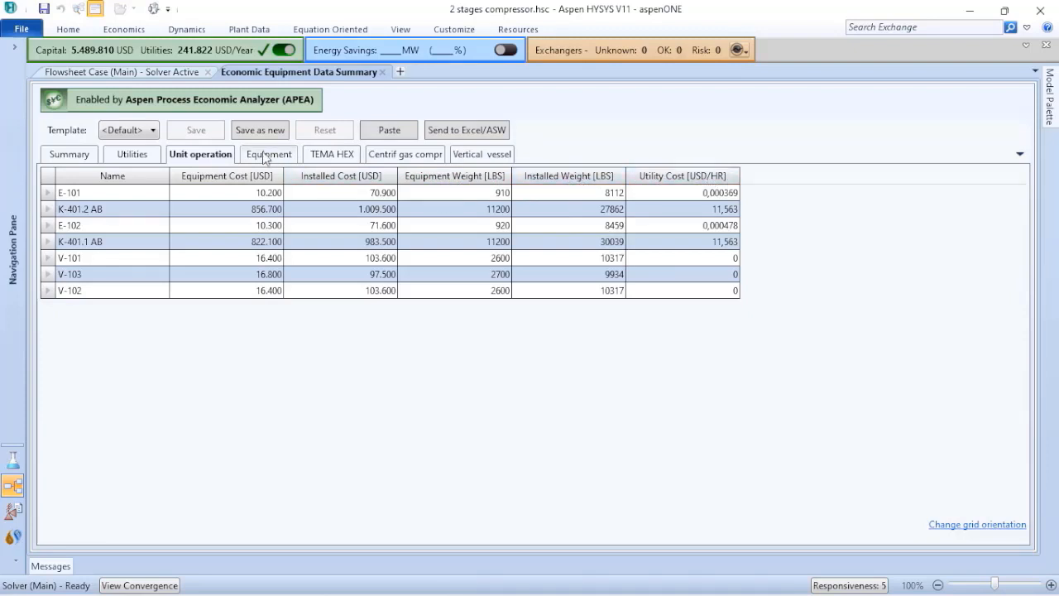
left_click(264, 154)
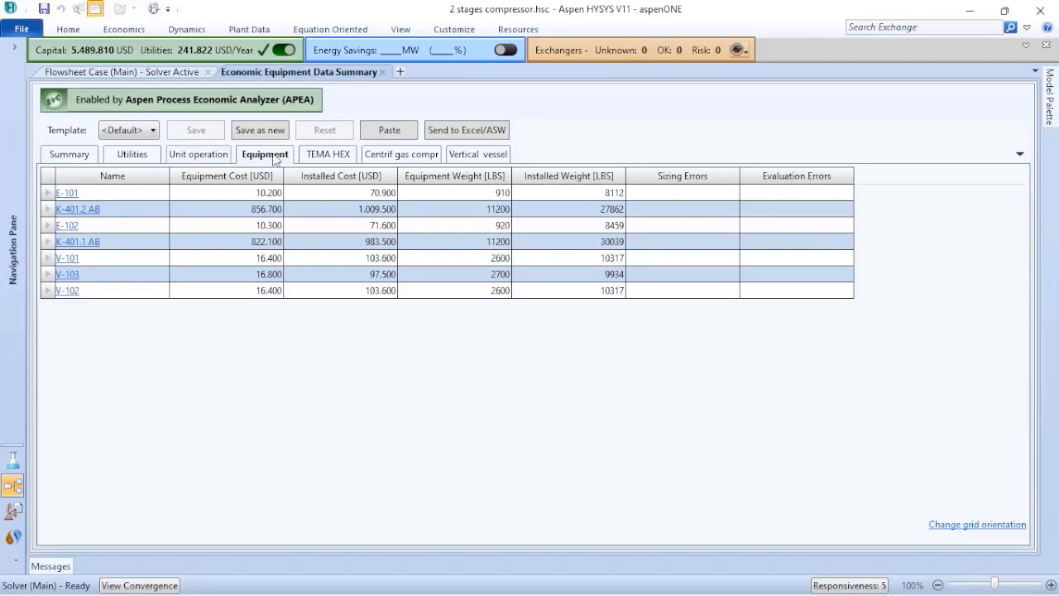
Step: Review the TEMA heat exchanger data for E-101 and E-102 down to the shell passes
left_click(327, 154)
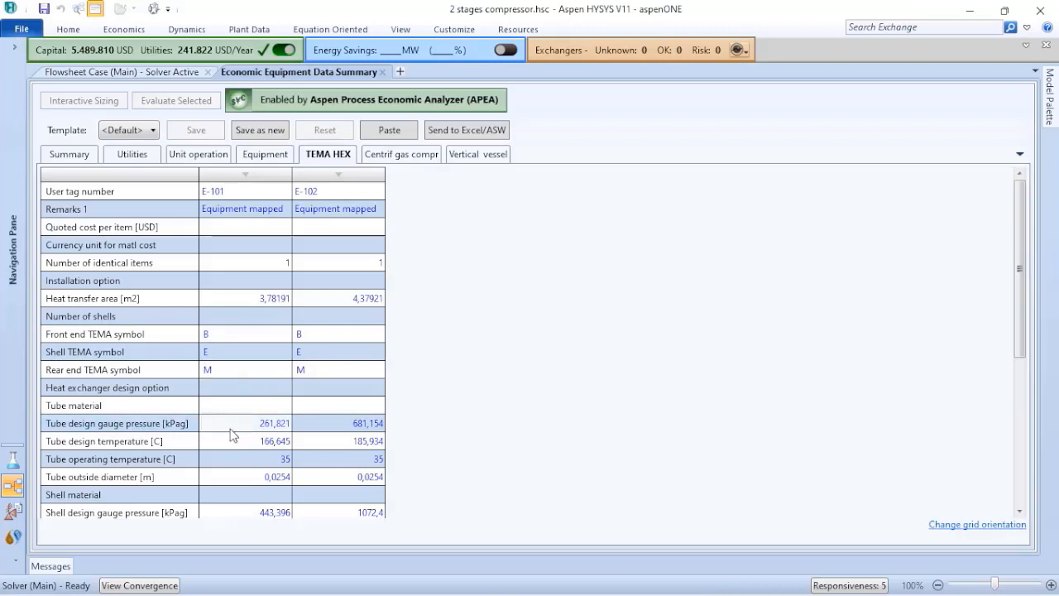
mouse_move(245, 424)
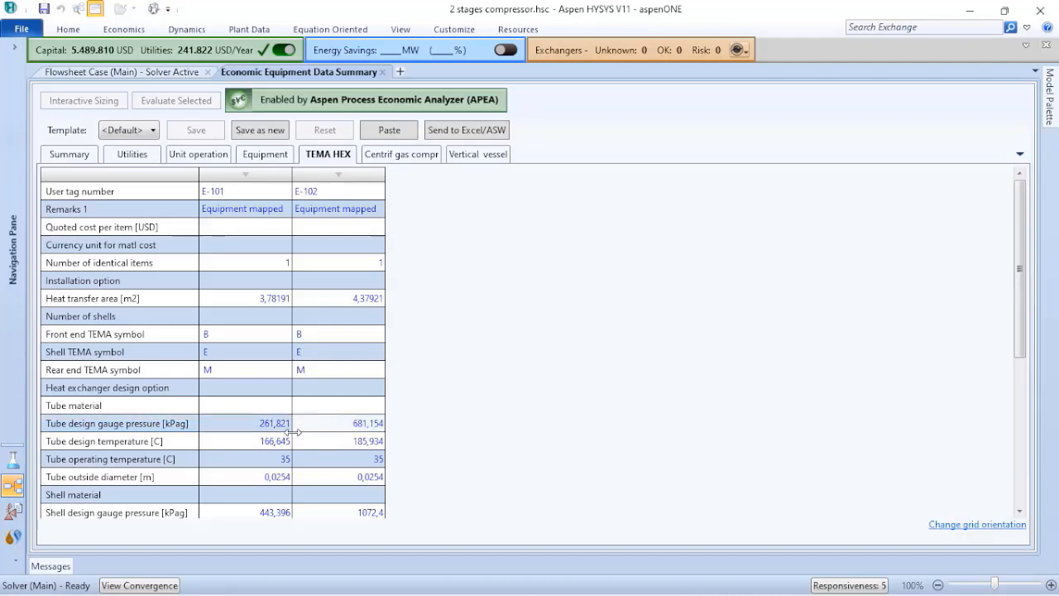
mouse_move(801, 390)
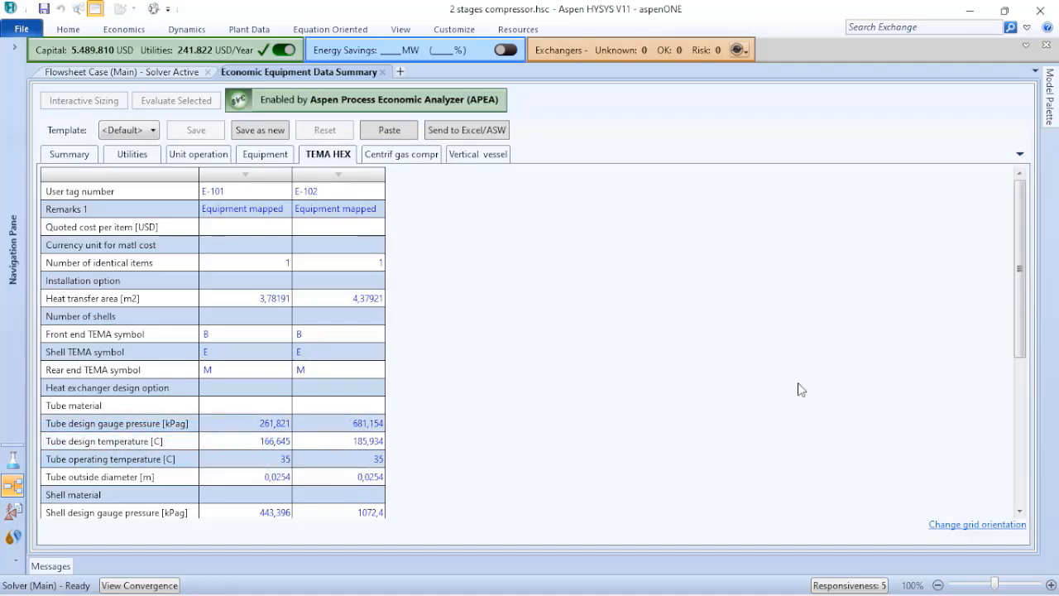
scroll("down", 3)
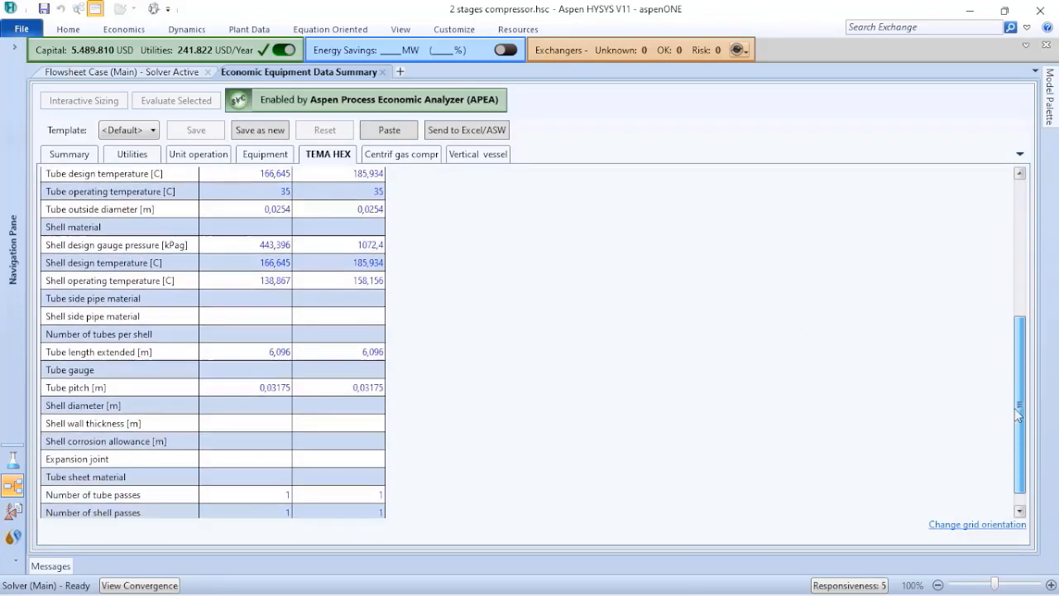
scroll("down", 3)
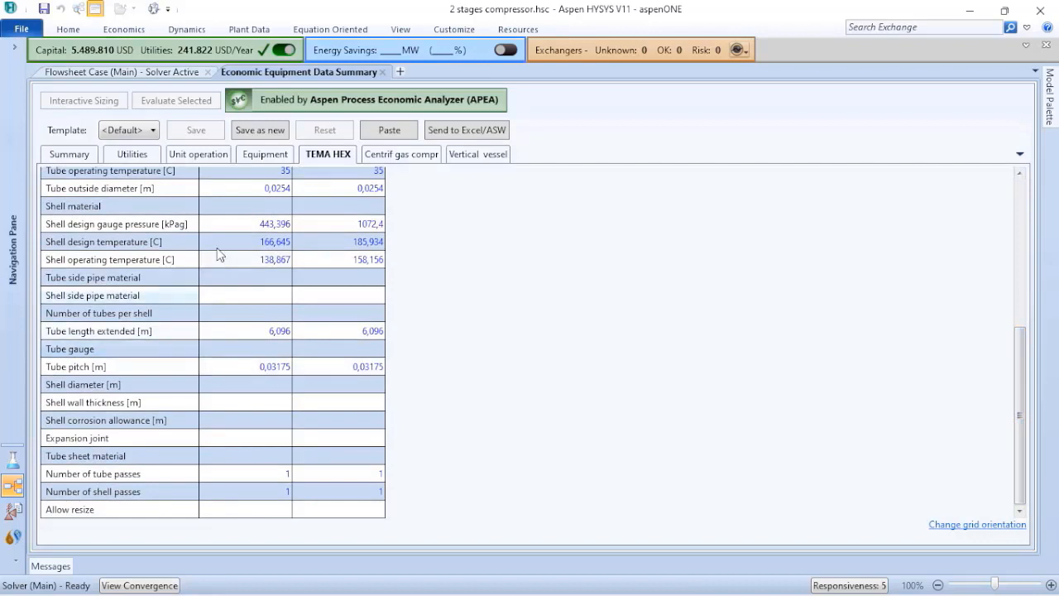
mouse_move(258, 338)
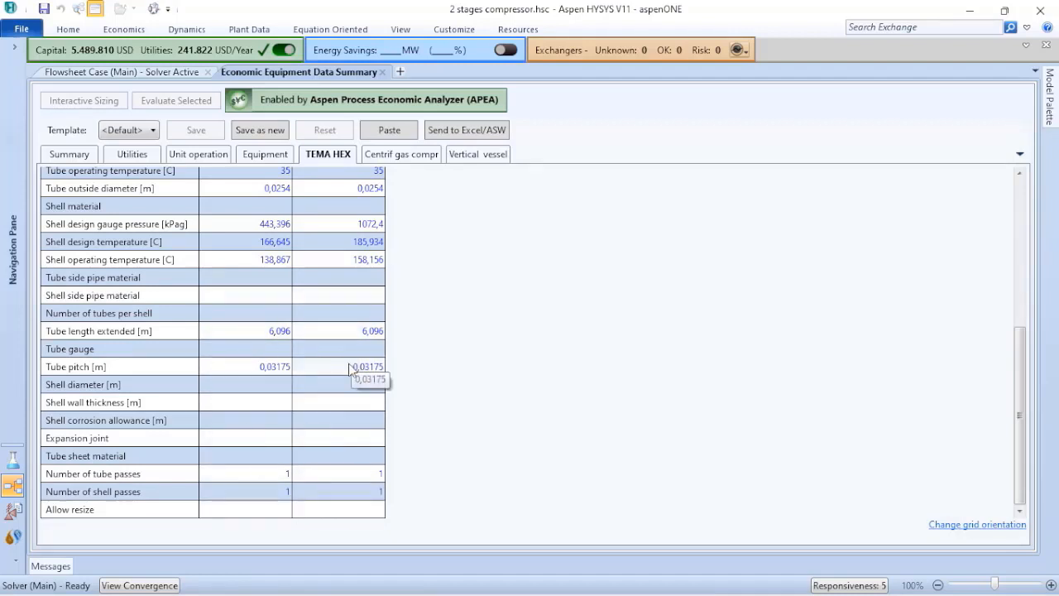
mouse_move(412, 173)
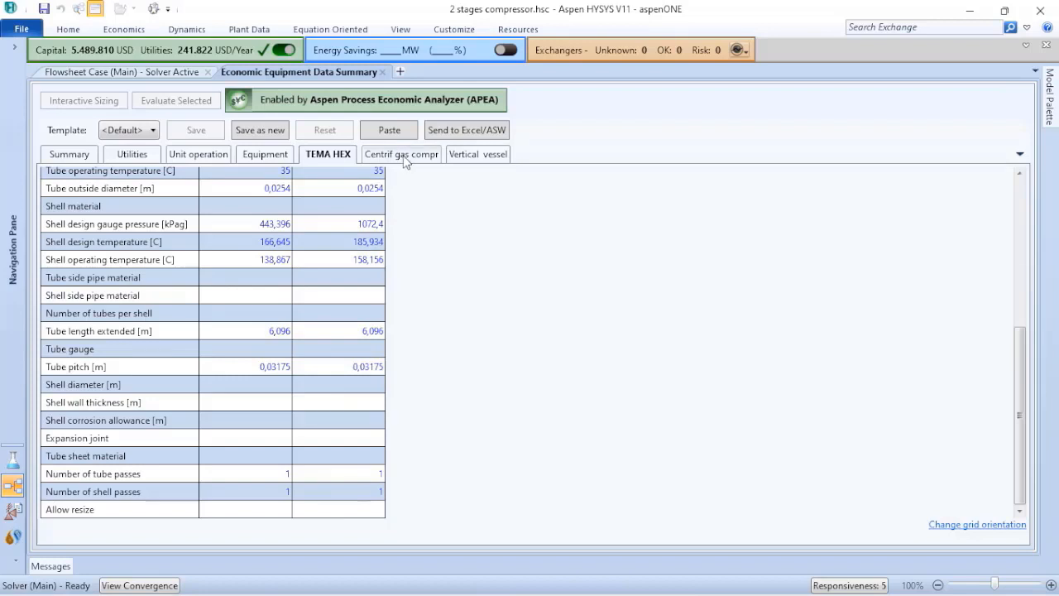
Step: In the centrifugal gas compressor data, set K-401.2 AB's aftercooler type to AIR
left_click(402, 153)
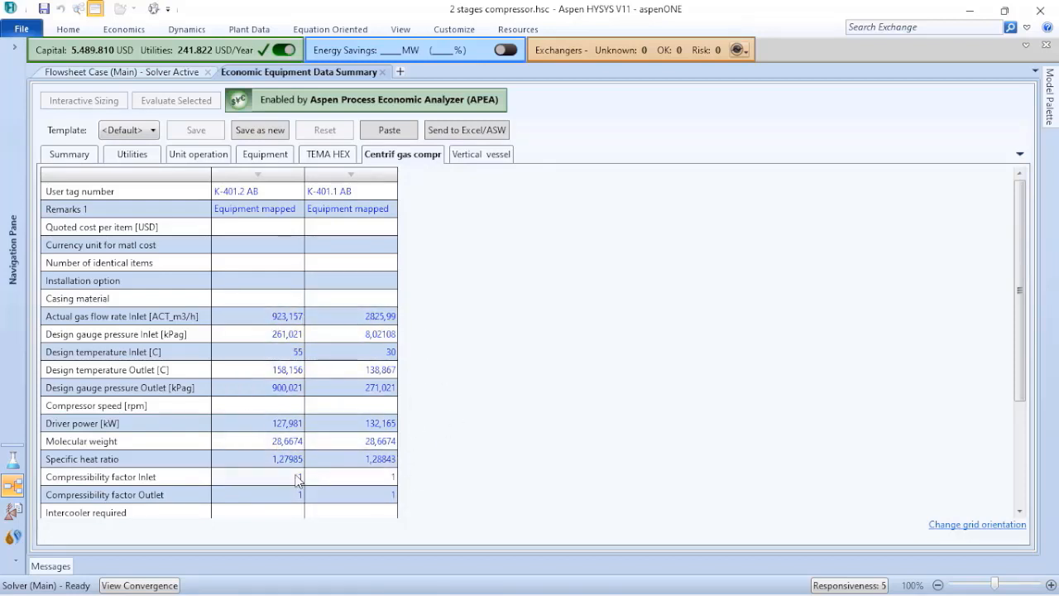
scroll("down", 3)
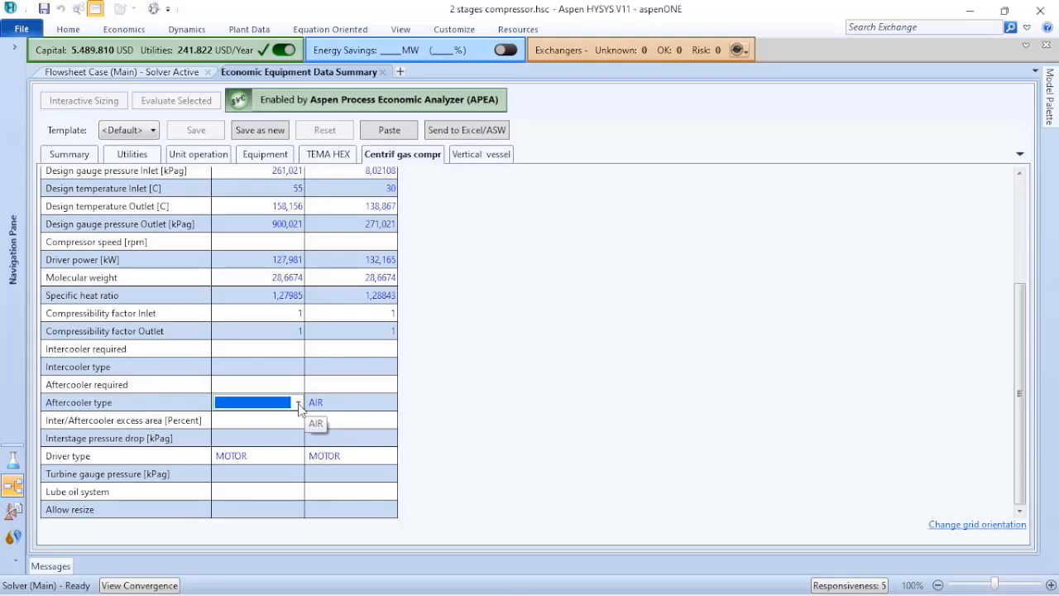
left_click(298, 402)
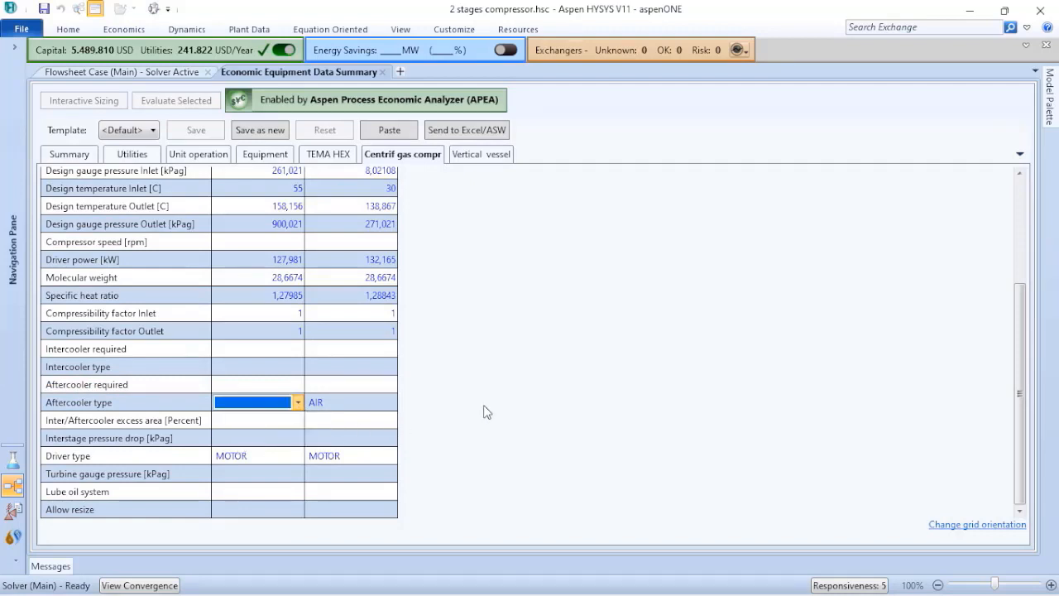
left_click(298, 402)
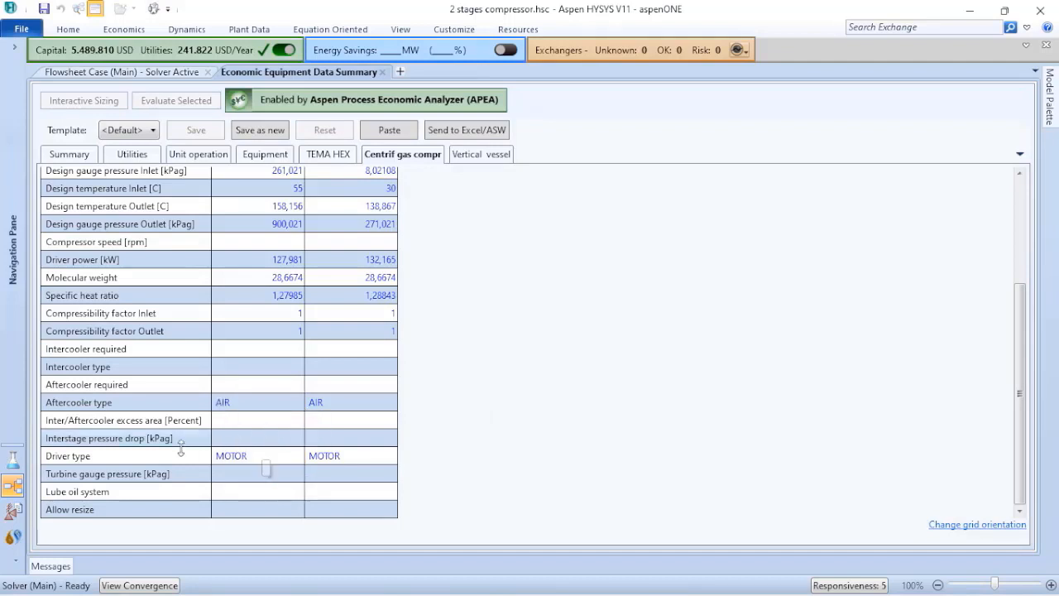
left_click(298, 455)
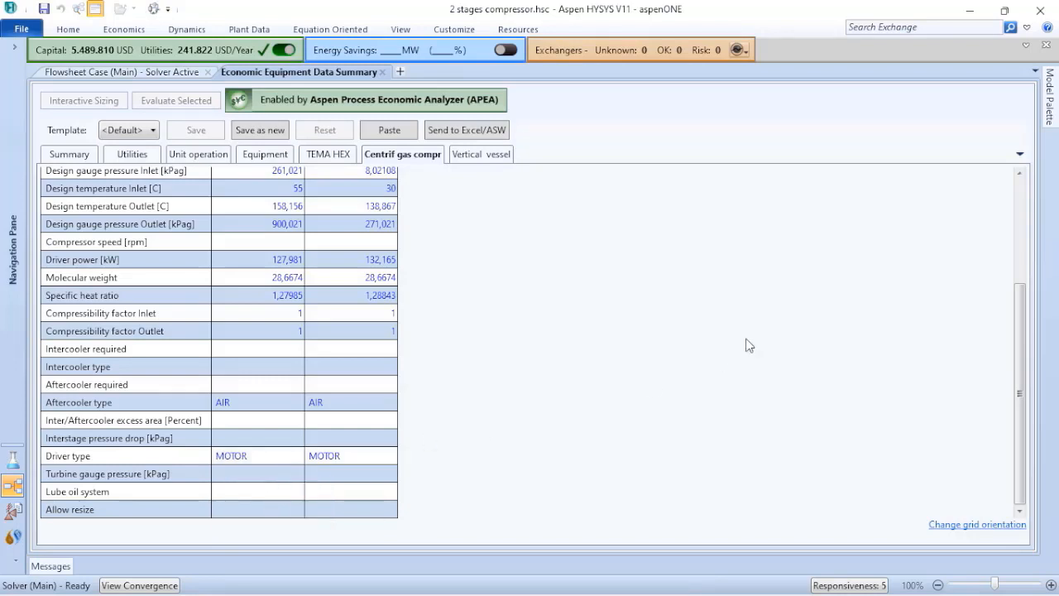
Step: Show the vertical vessel data for V-101, V-103 and V-102
left_click(479, 154)
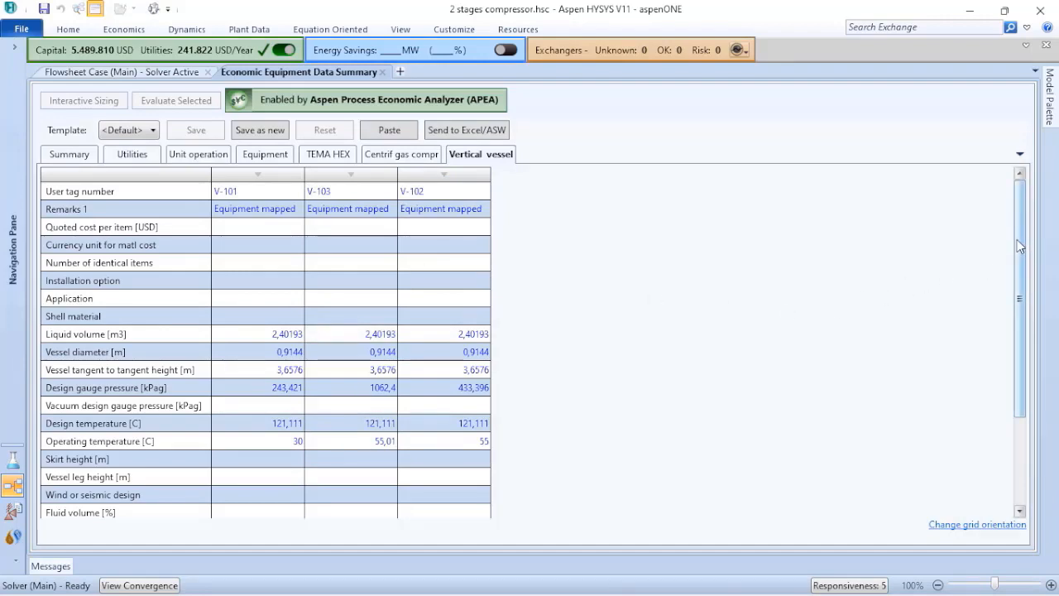
mouse_move(604, 233)
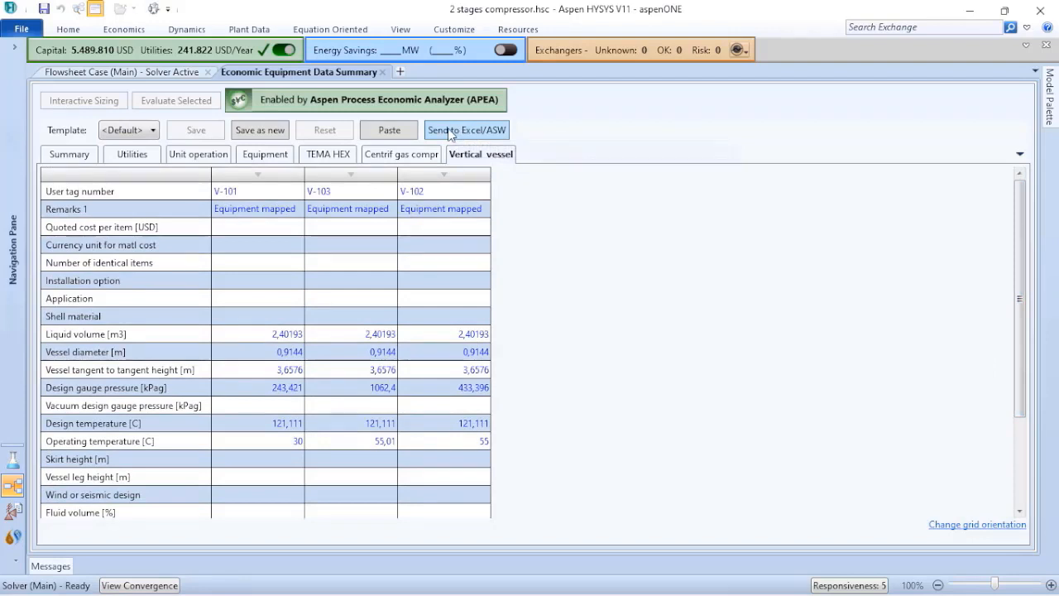
mouse_move(476, 138)
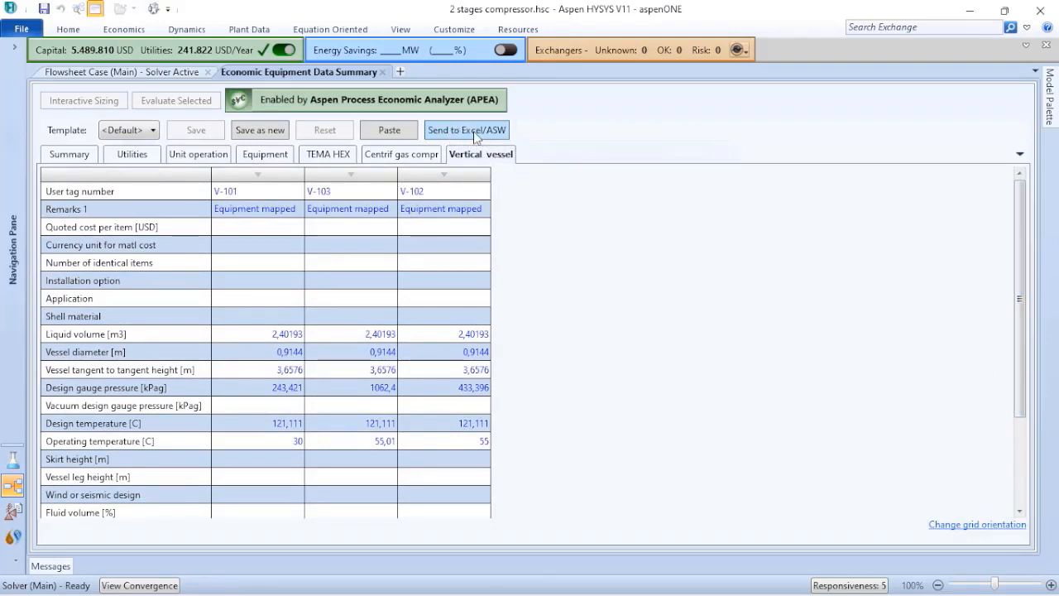
Step: Start Send to Excel/ASW with all eight summary tables checked for export
left_click(467, 129)
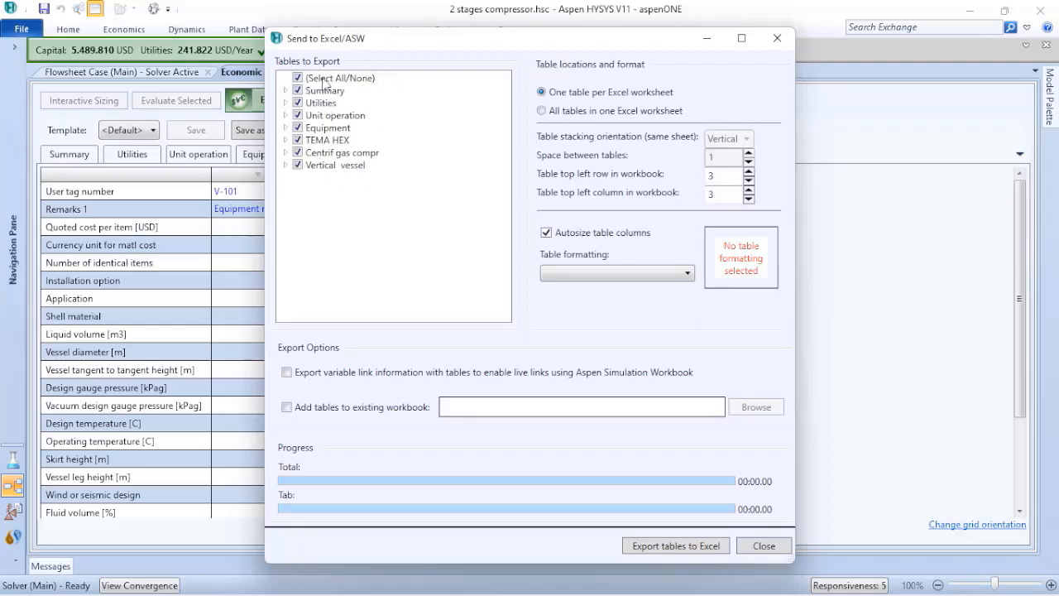
mouse_move(356, 99)
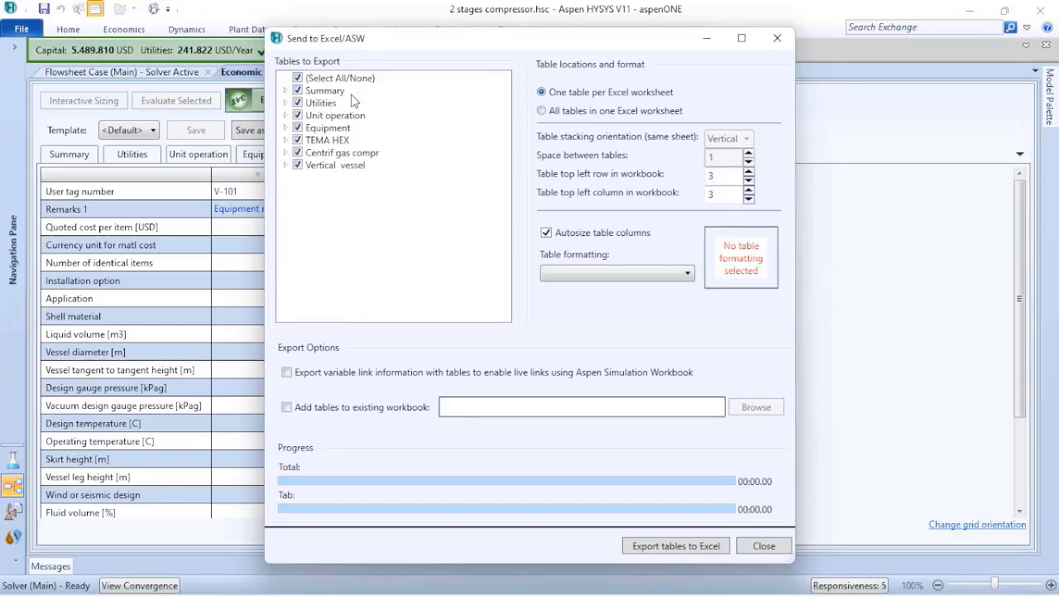
mouse_move(724, 403)
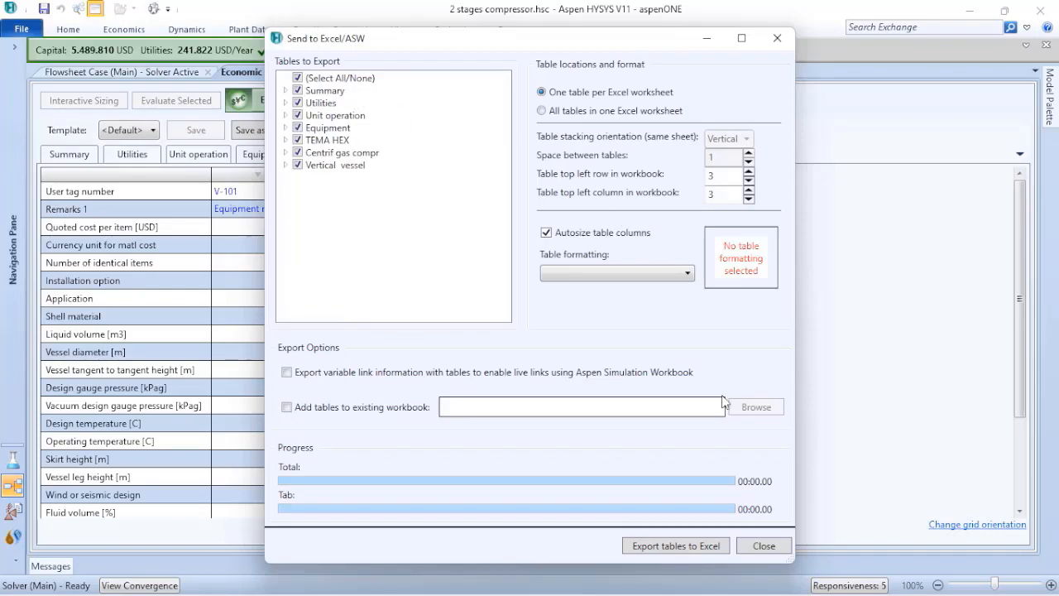